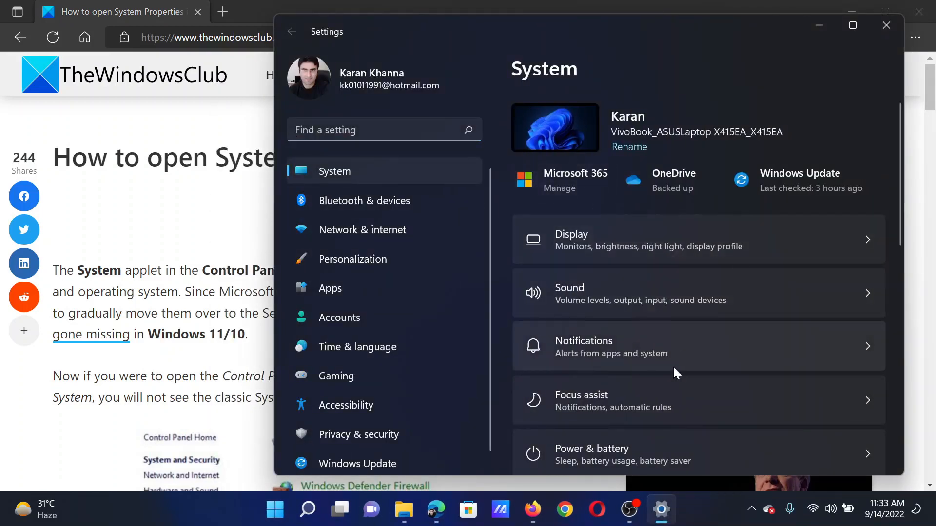
Navigate to the About page under System to view device specifications.
scroll(down, 3)
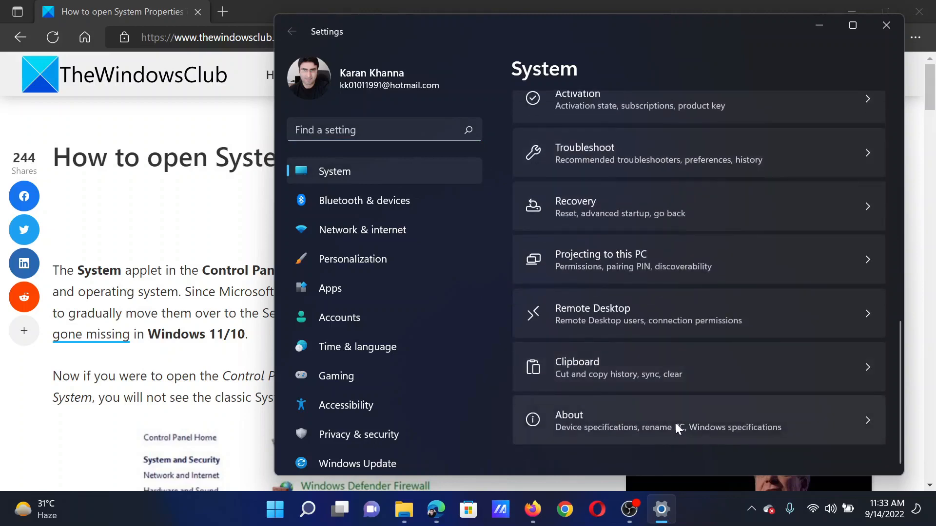
click(656, 421)
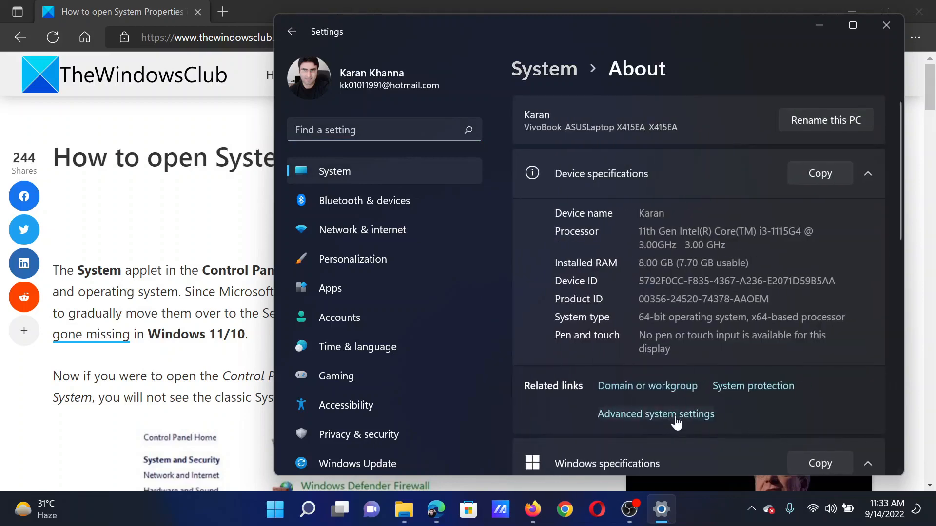
mouse_move(633, 421)
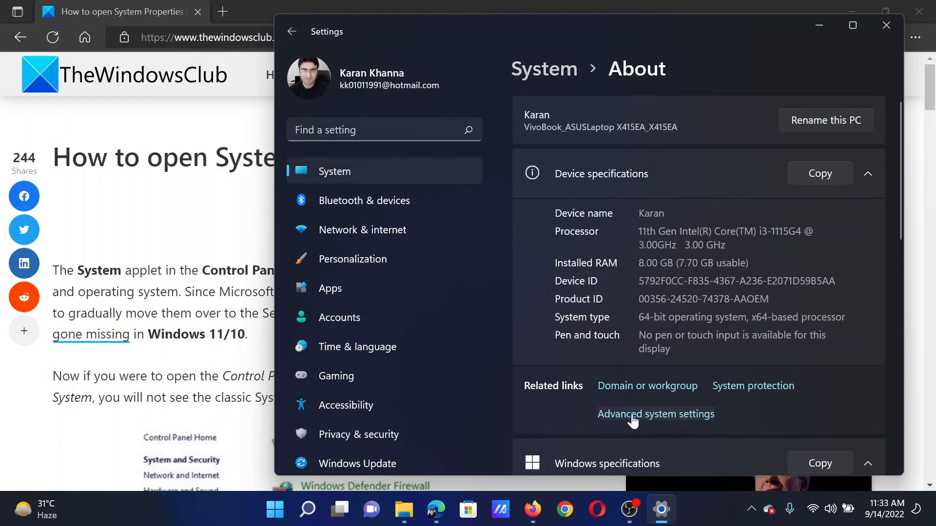
click(655, 414)
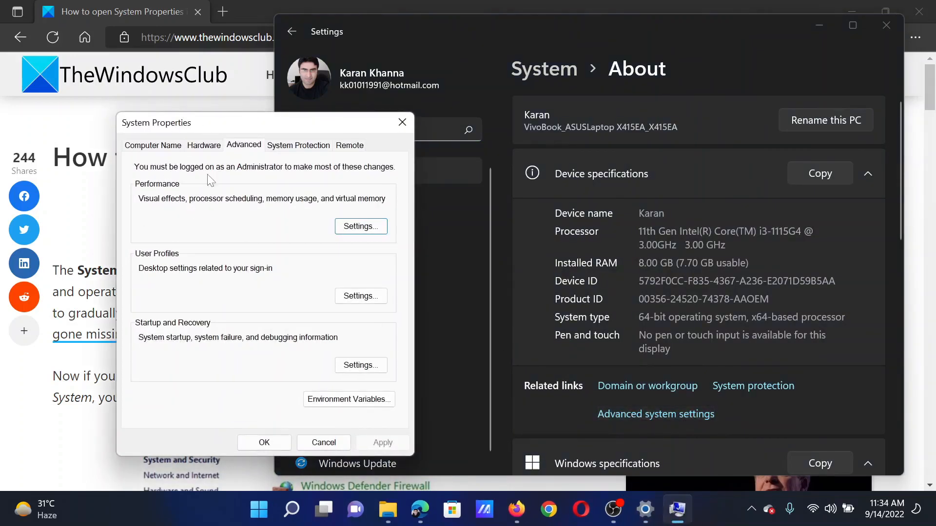
mouse_move(410, 141)
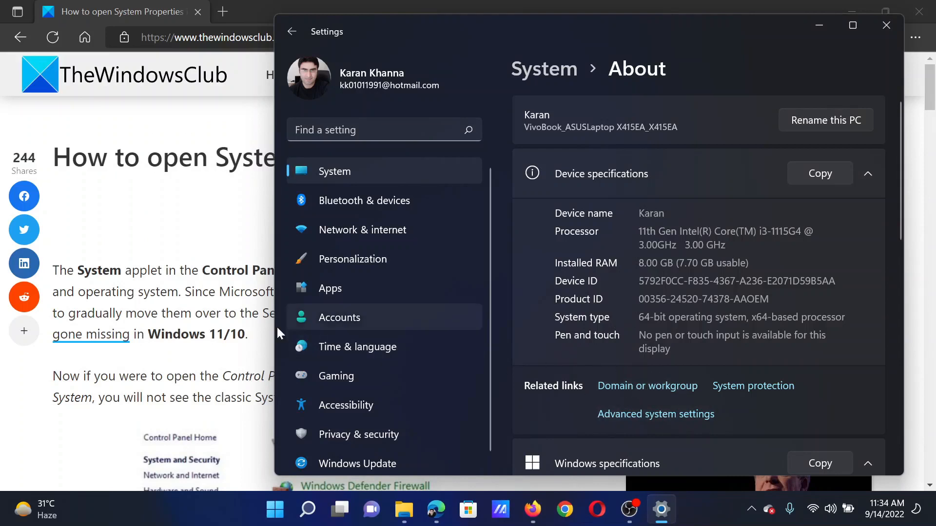
mouse_move(278, 333)
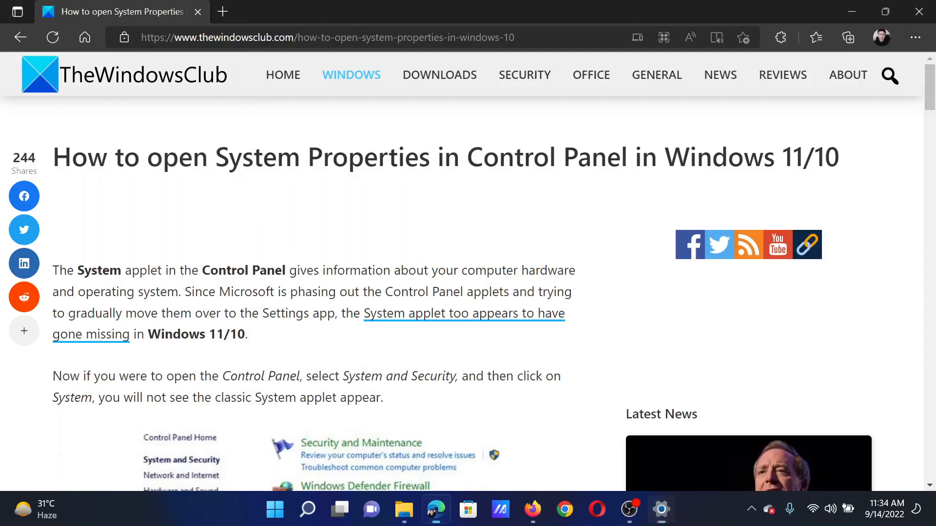
Select TheWindowsClub article headline in Edge, then clear the selection.
double_click(79, 157)
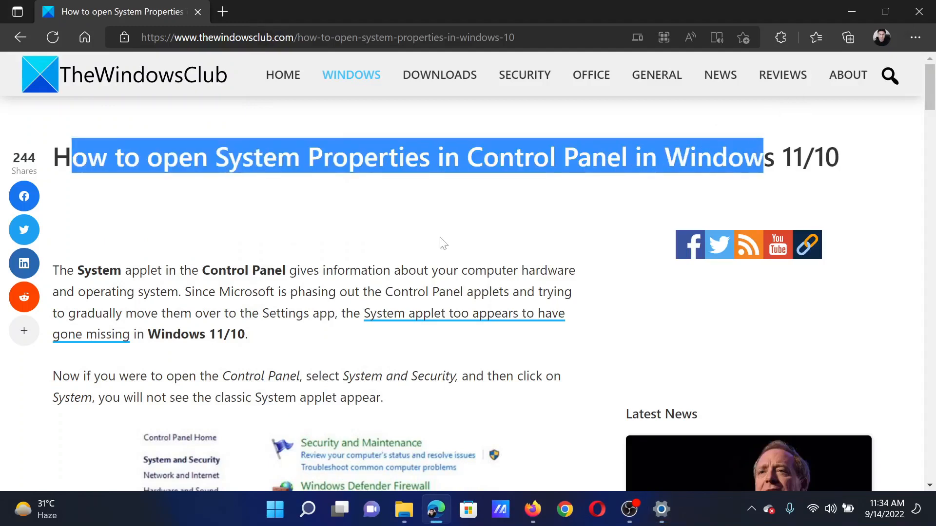
click(441, 242)
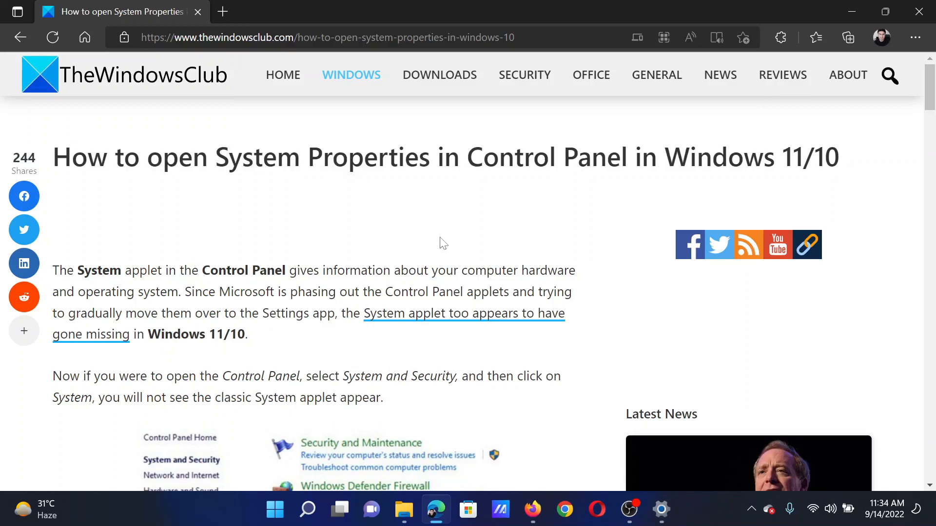